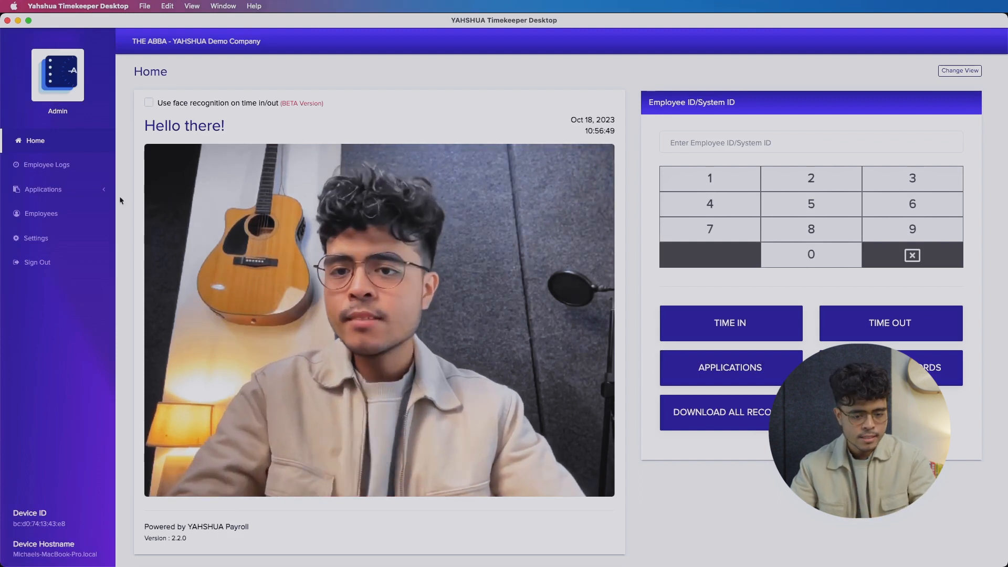
Step: Register a face photo for employee 105 via Settings > Facial Recognition > Add Face Data
left_click(37, 238)
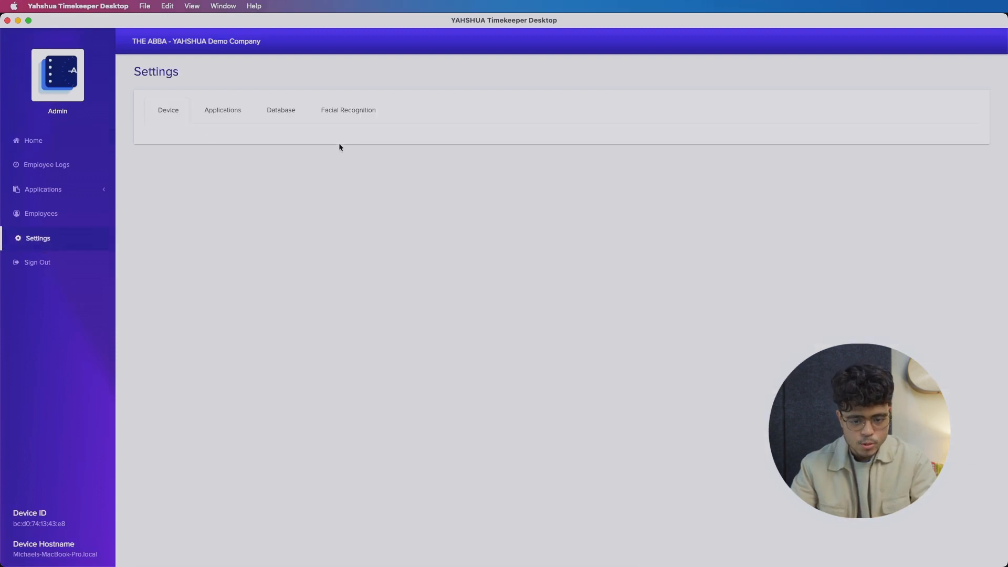
left_click(347, 110)
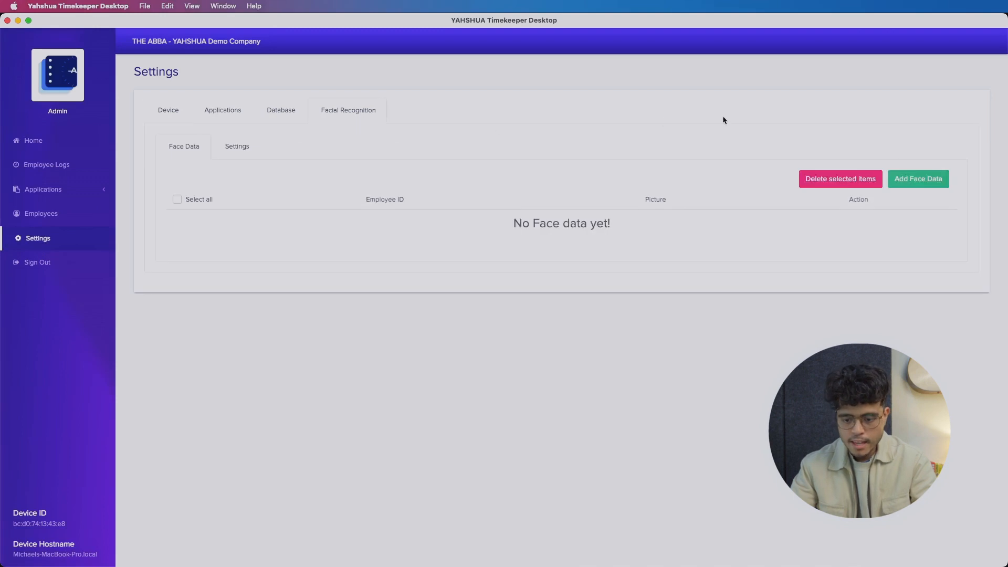
left_click(918, 179)
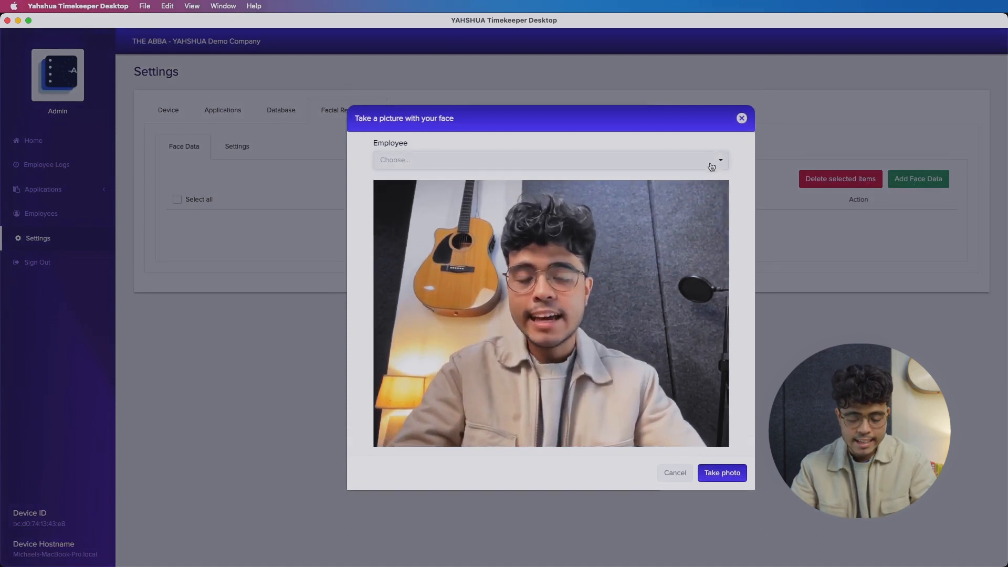
left_click(549, 159)
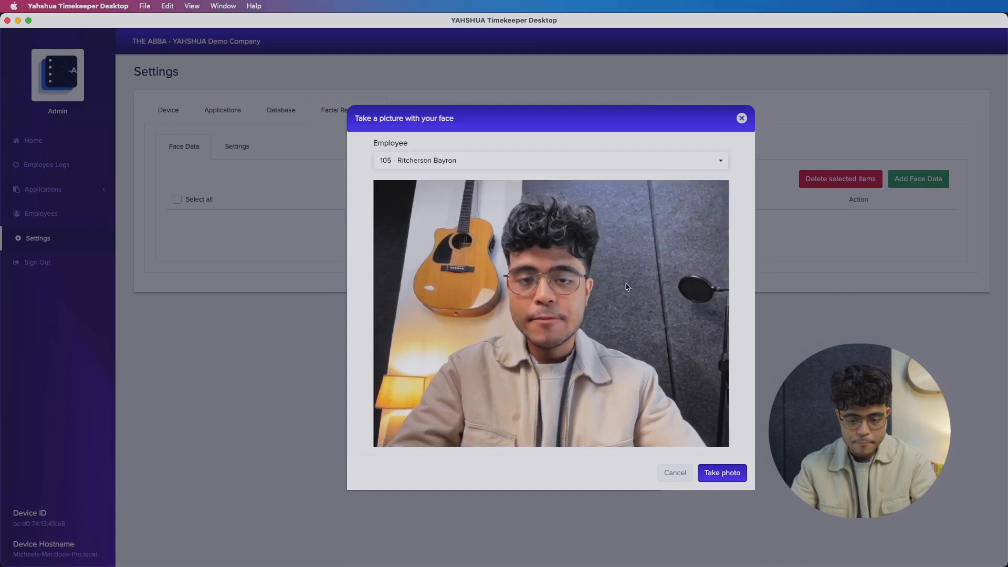
left_click(720, 473)
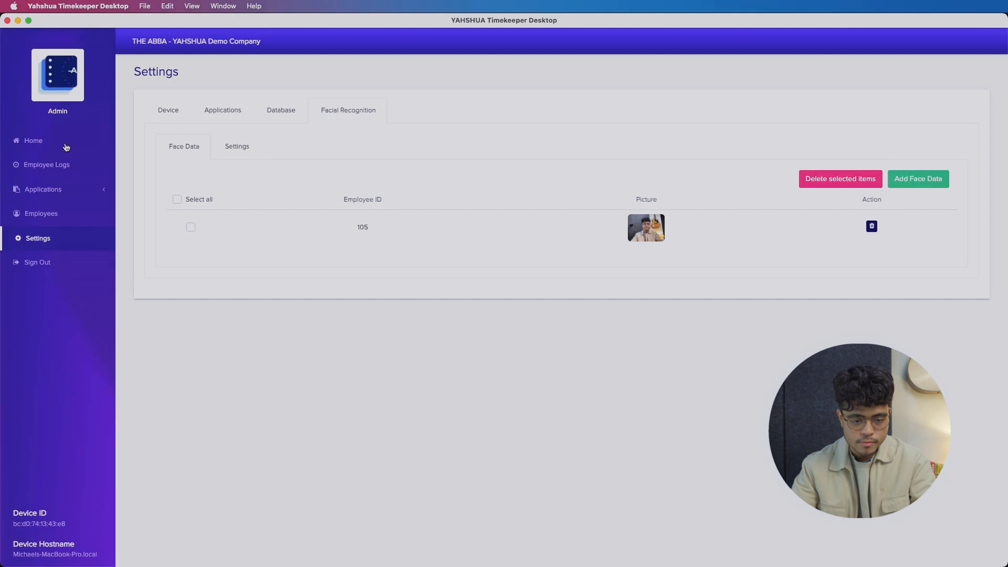
Step: Enable 'Use face recognition on time in/out' on Home, accepting the warning and confirming the admin password
left_click(33, 139)
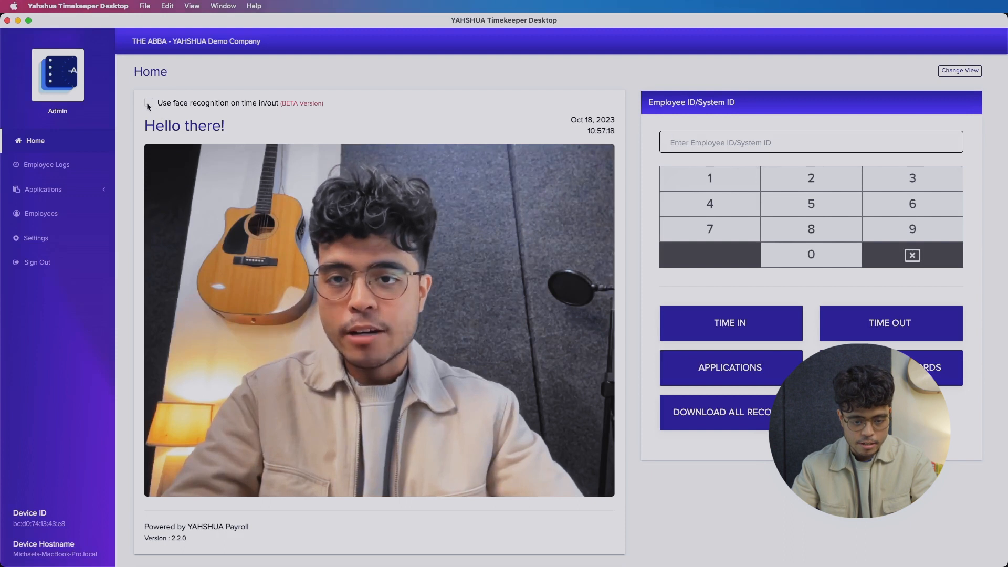
left_click(148, 103)
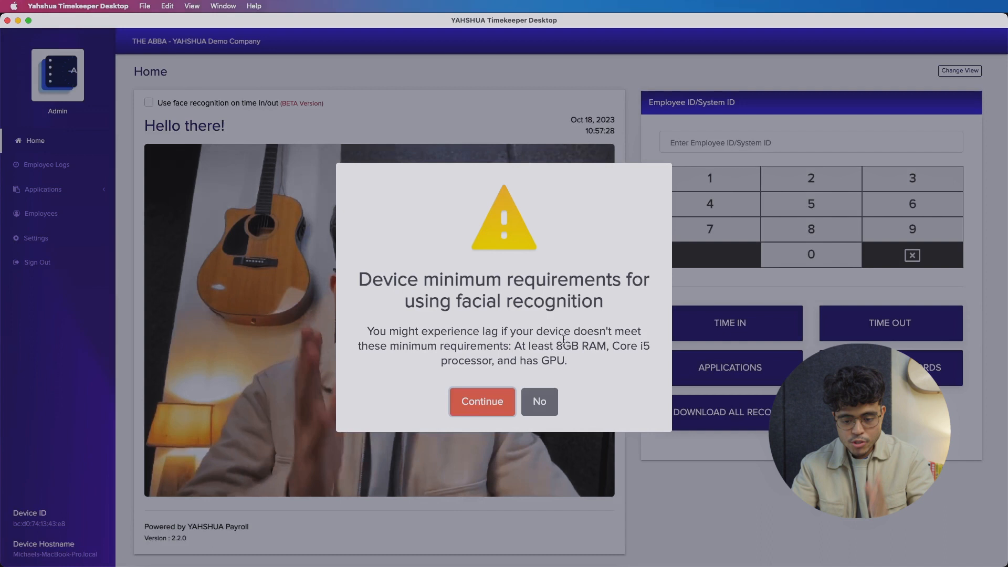
mouse_move(594, 359)
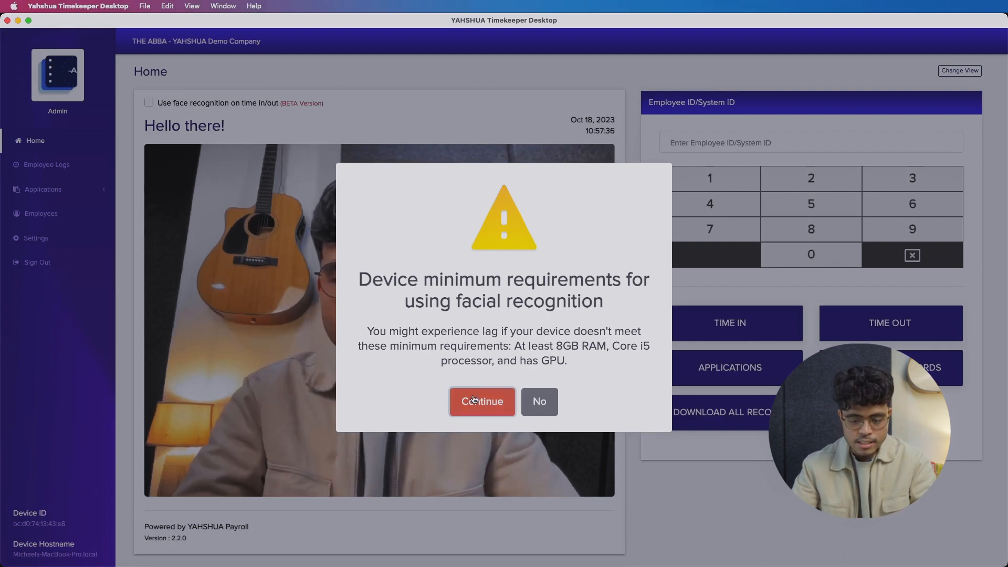
left_click(482, 401)
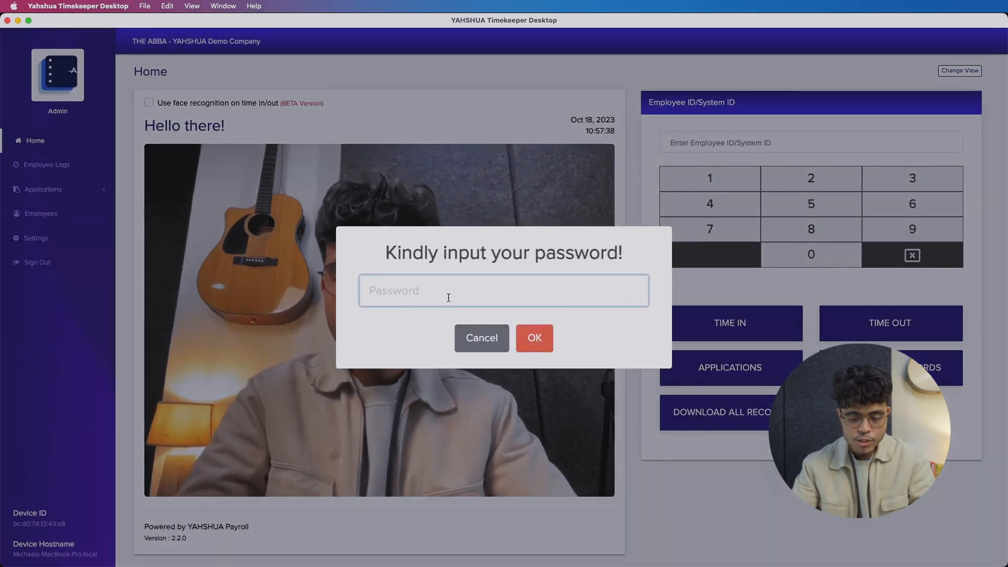
type("•••••")
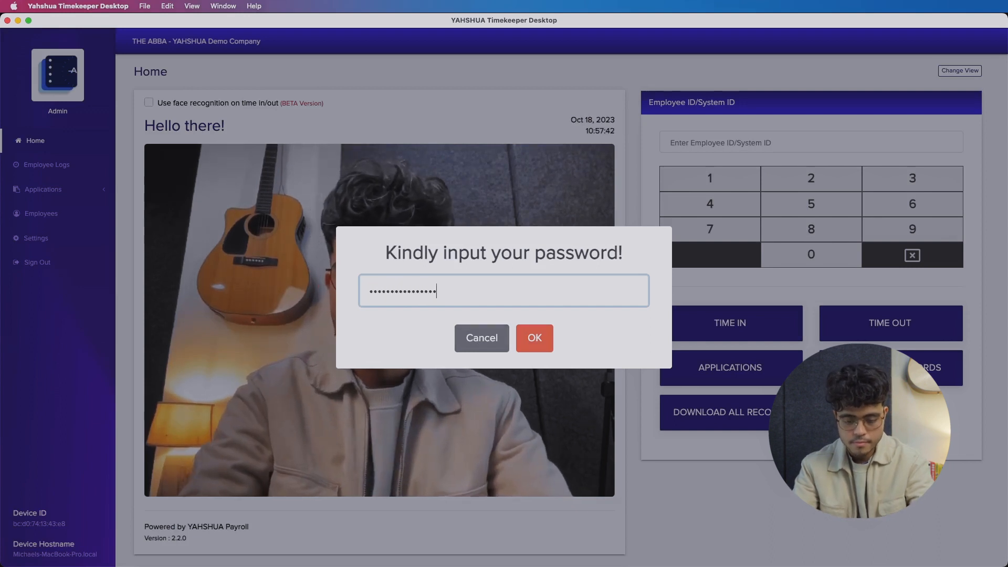
left_click(534, 337)
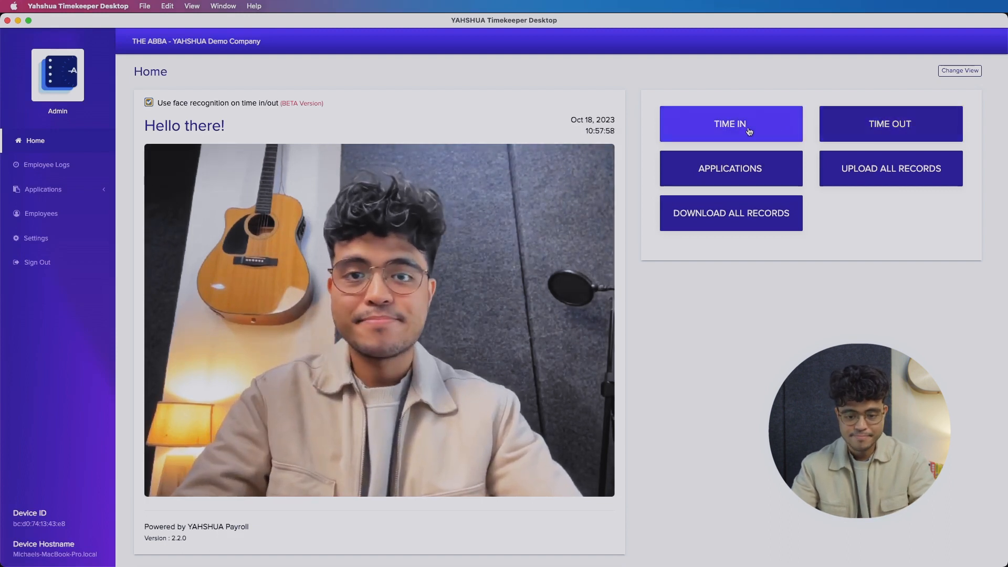
Step: Record a face-detected TIME IN for employee 105 and confirm it
left_click(731, 124)
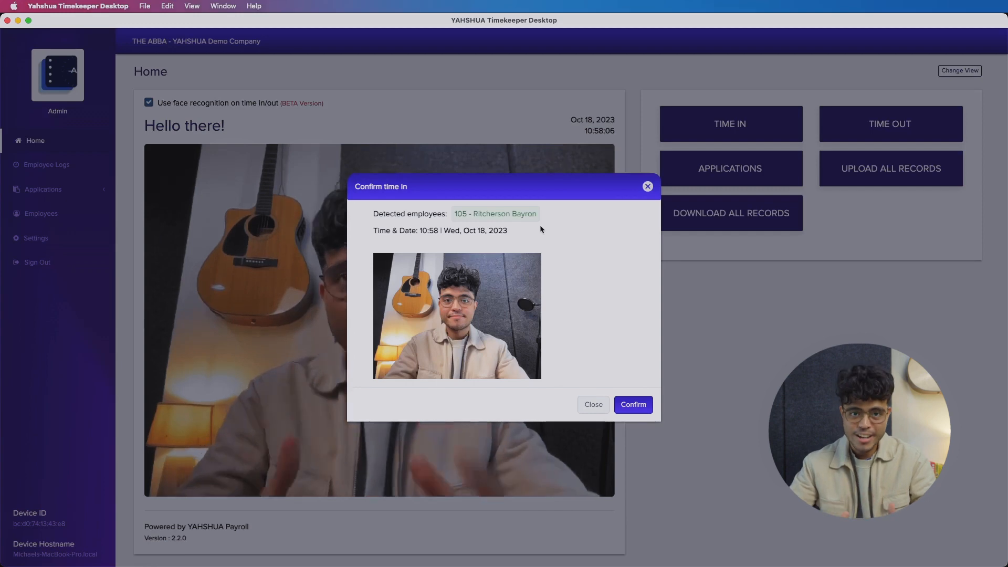
left_click(632, 404)
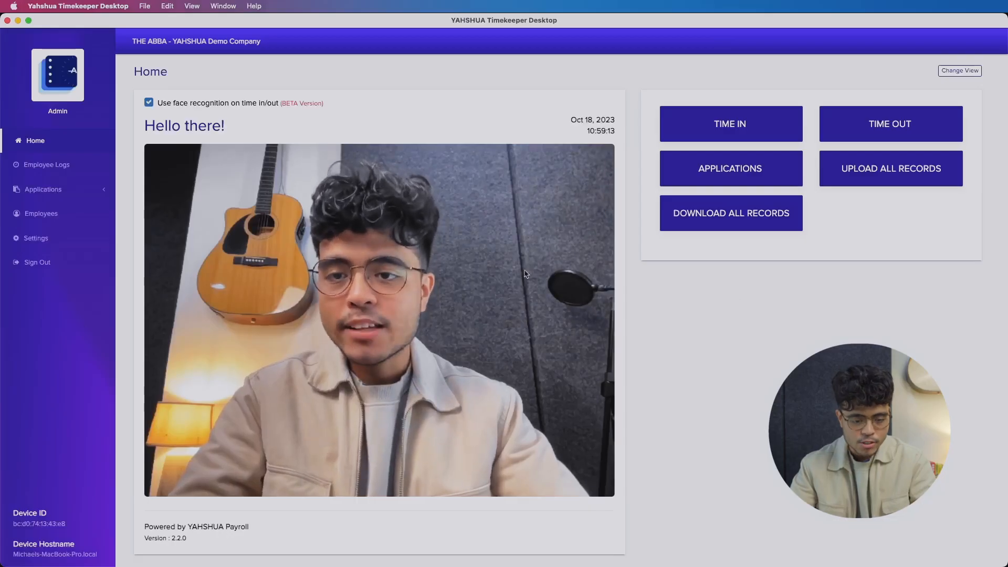
Step: Review the Facial Recognition settings showing Tiny Face Detector with both configuration options off
left_click(38, 239)
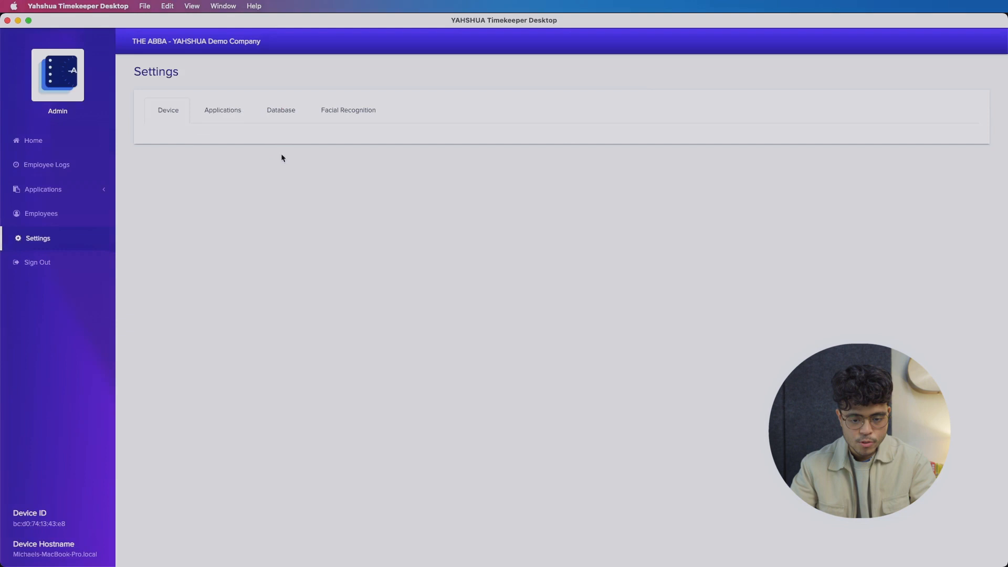
left_click(347, 110)
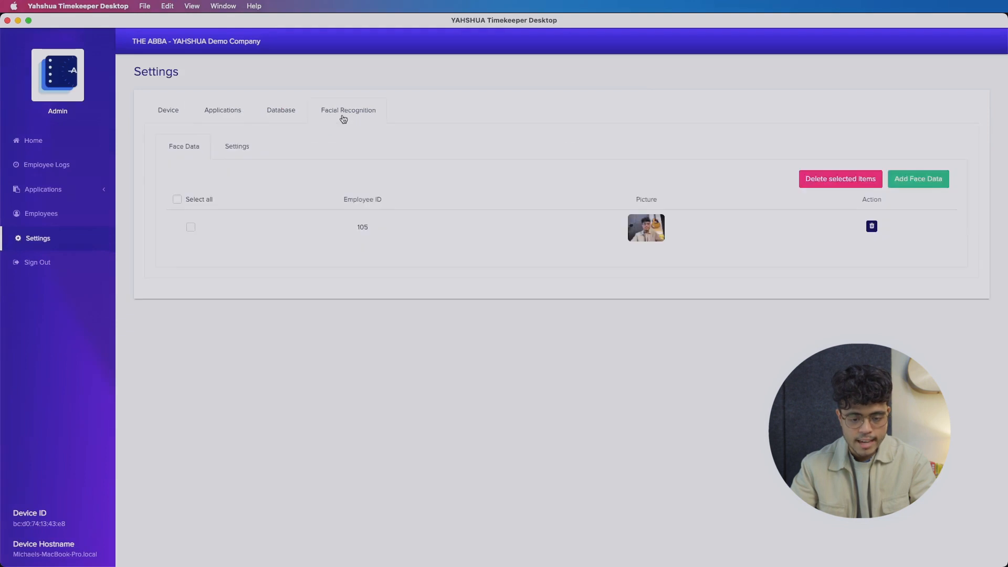
left_click(236, 145)
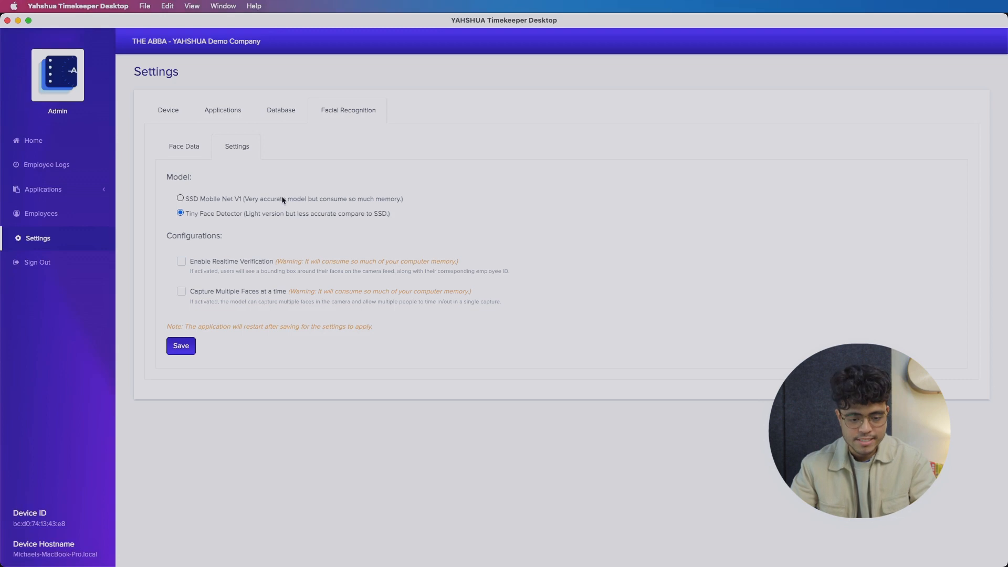
mouse_move(225, 240)
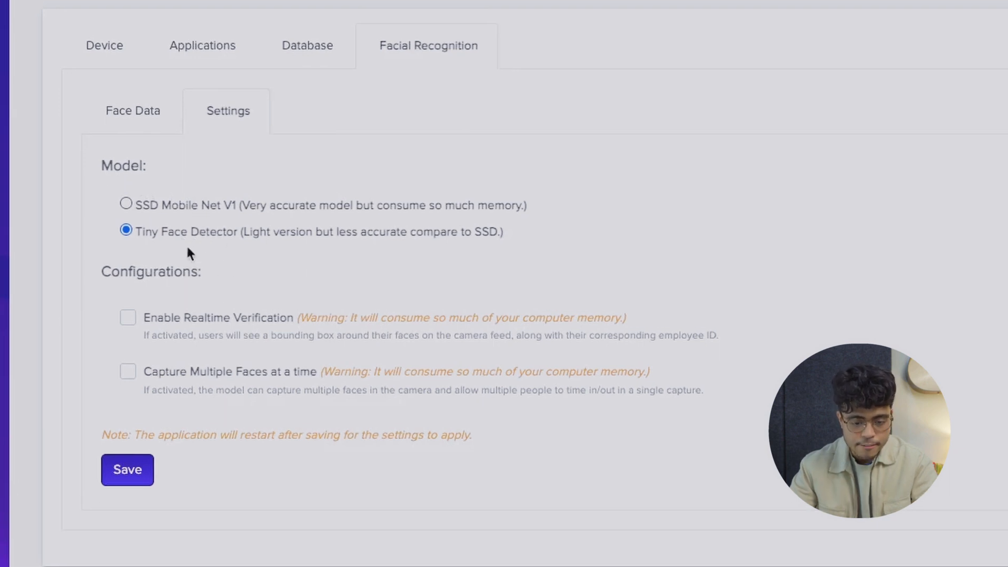
mouse_move(256, 253)
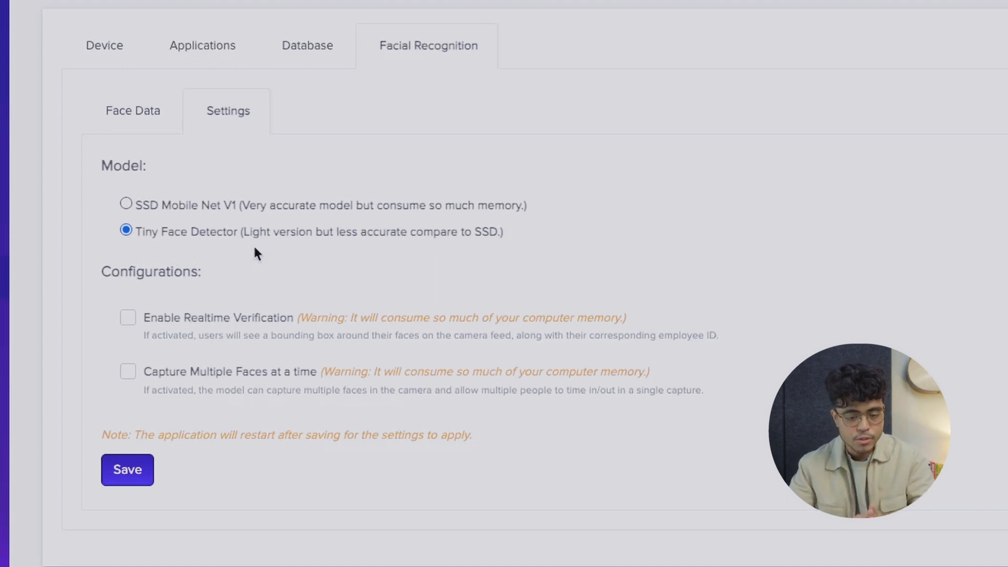
mouse_move(310, 209)
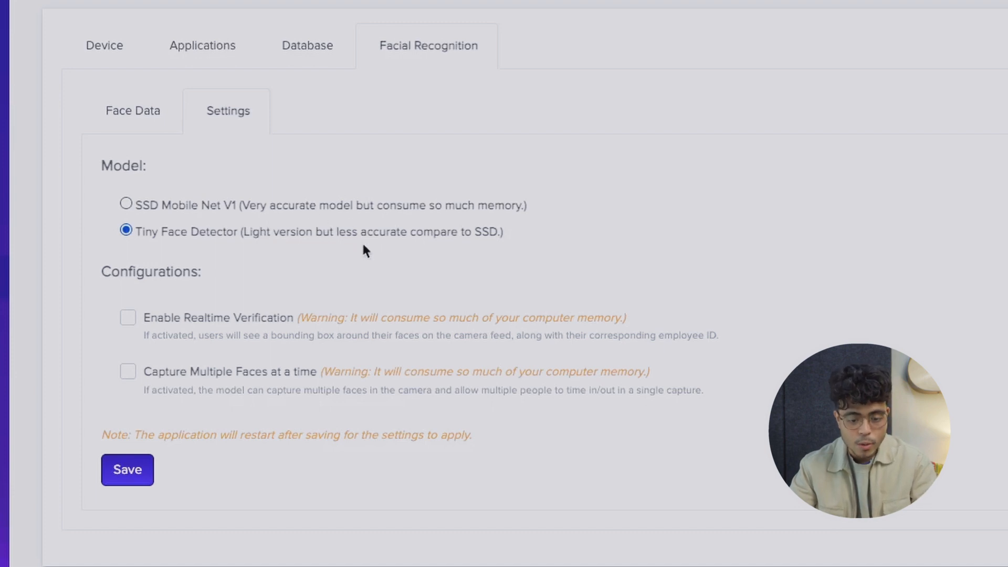
mouse_move(374, 260)
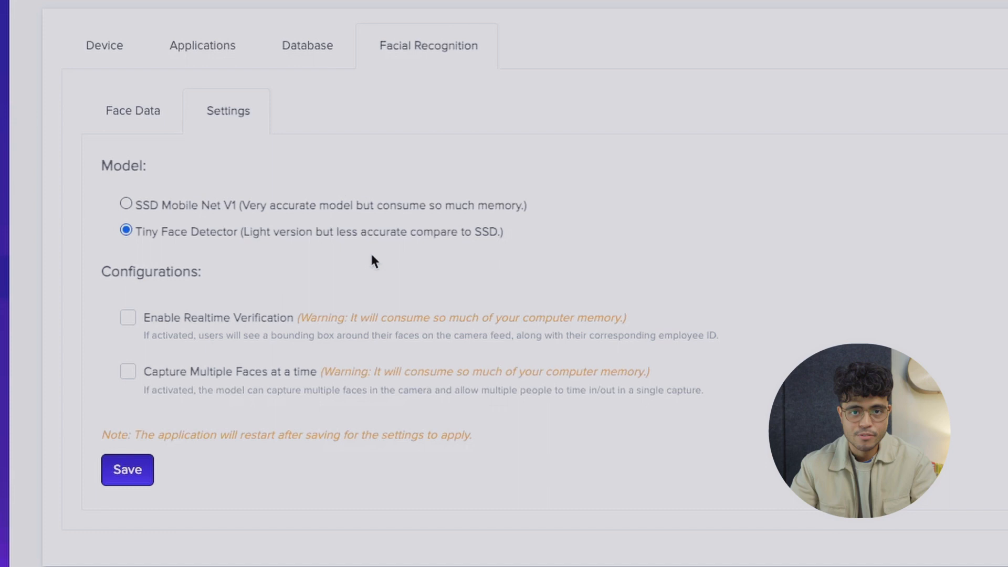
mouse_move(247, 294)
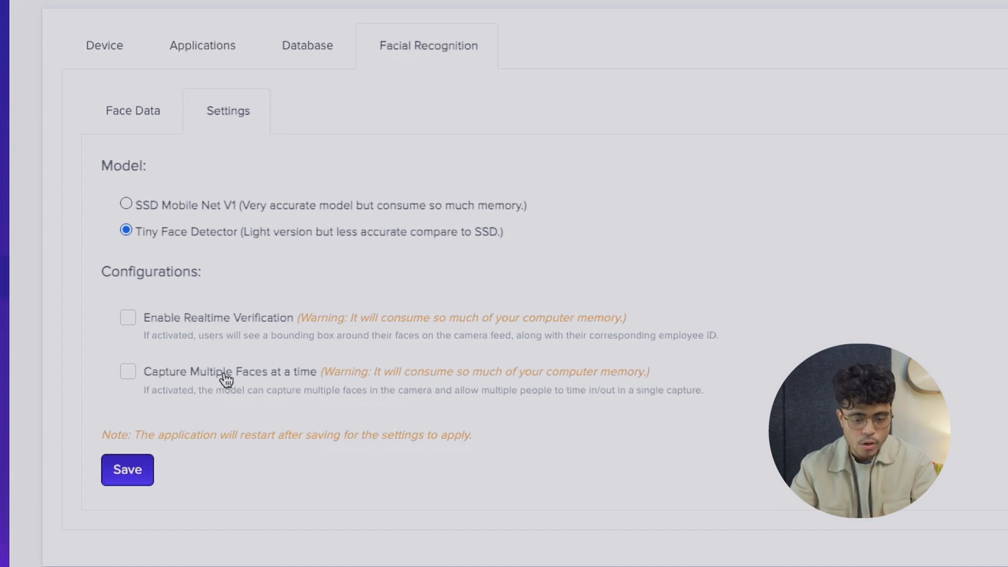
mouse_move(223, 334)
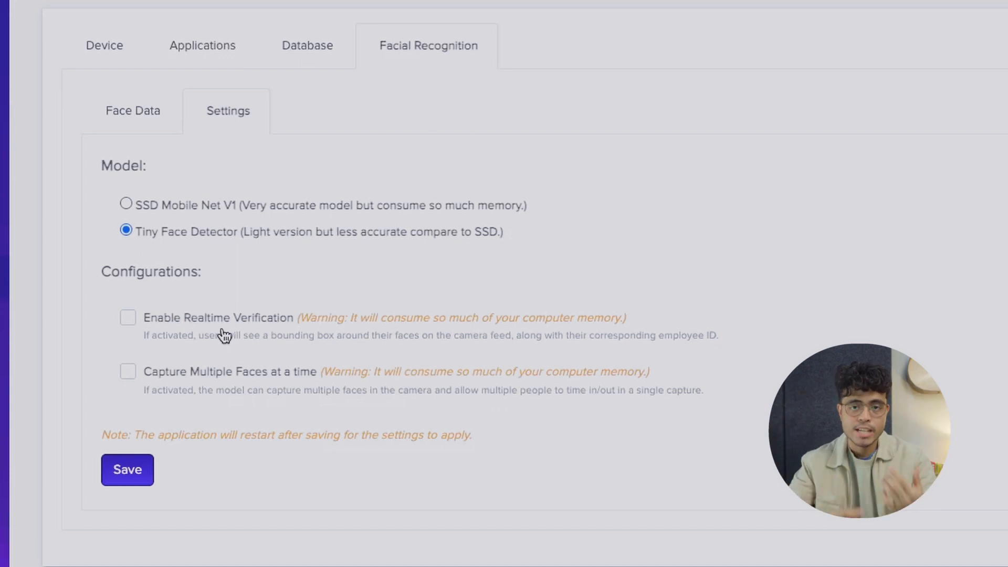
mouse_move(217, 380)
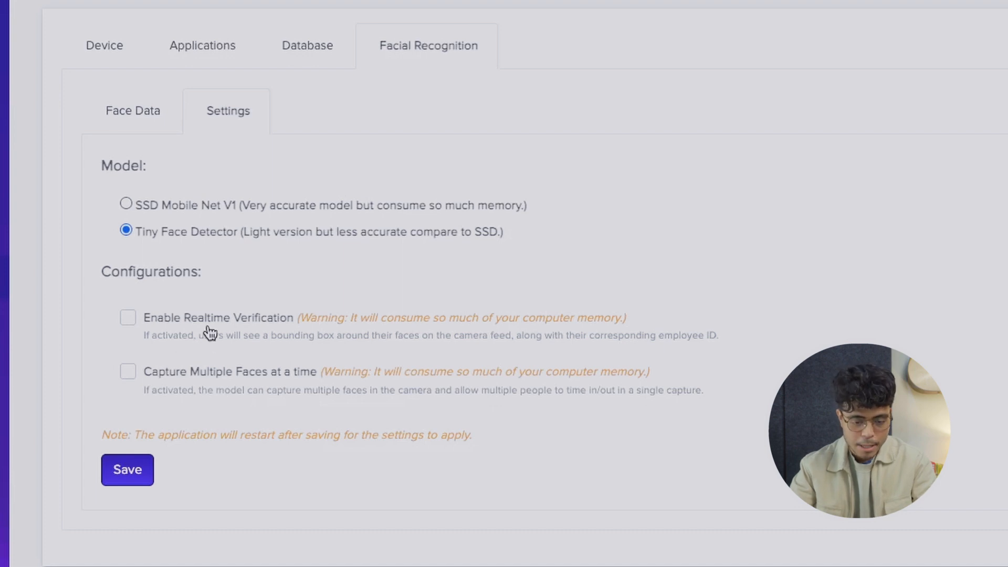
Step: Enable Realtime Verification and Capture Multiple Faces, save with the password, and view the boxed face on Home
left_click(127, 317)
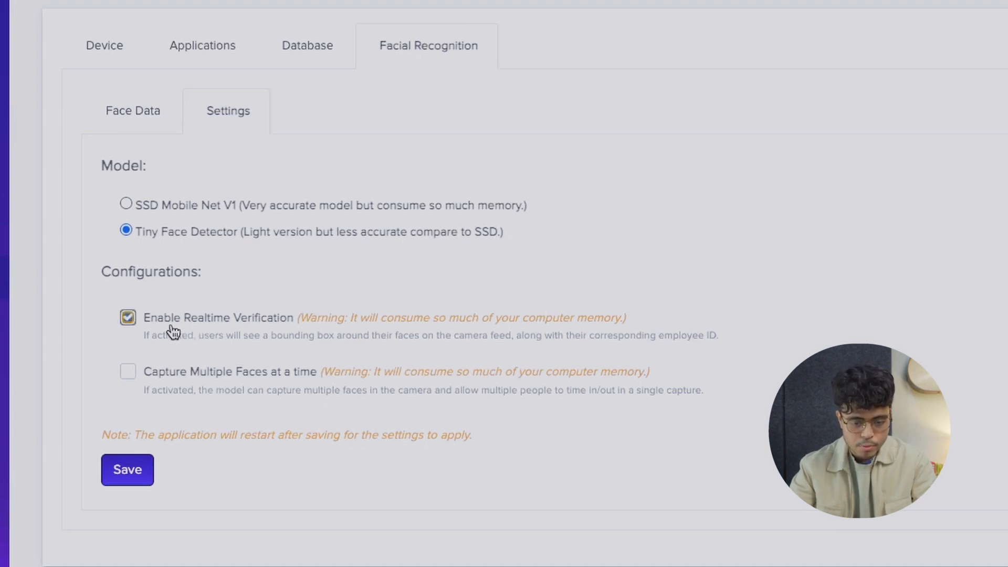
left_click(127, 370)
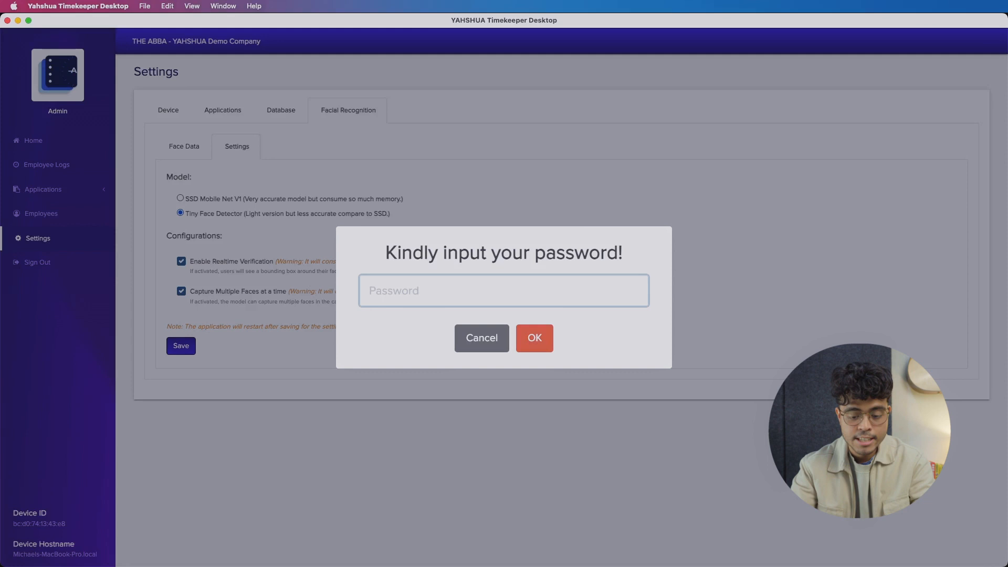
type("password")
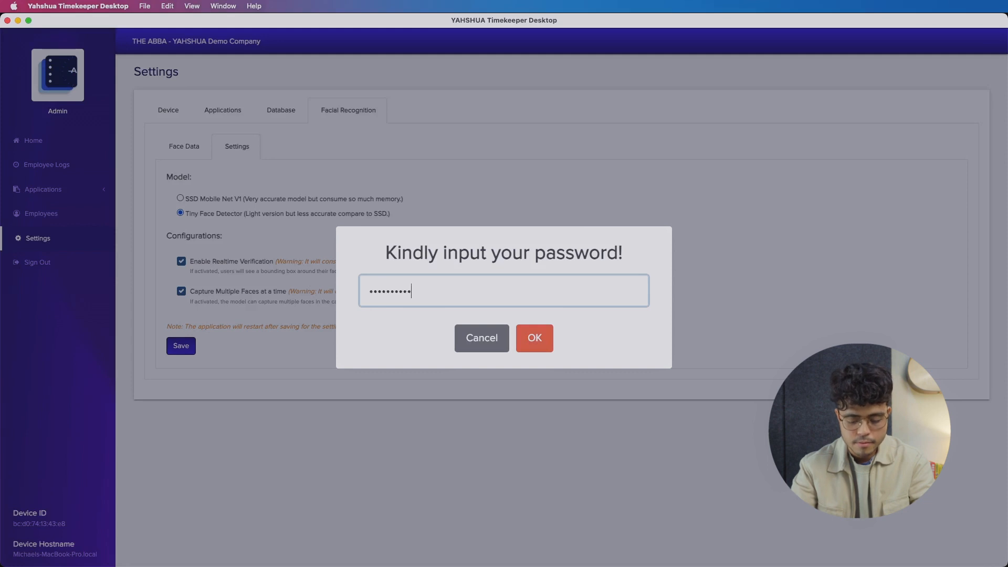
left_click(533, 338)
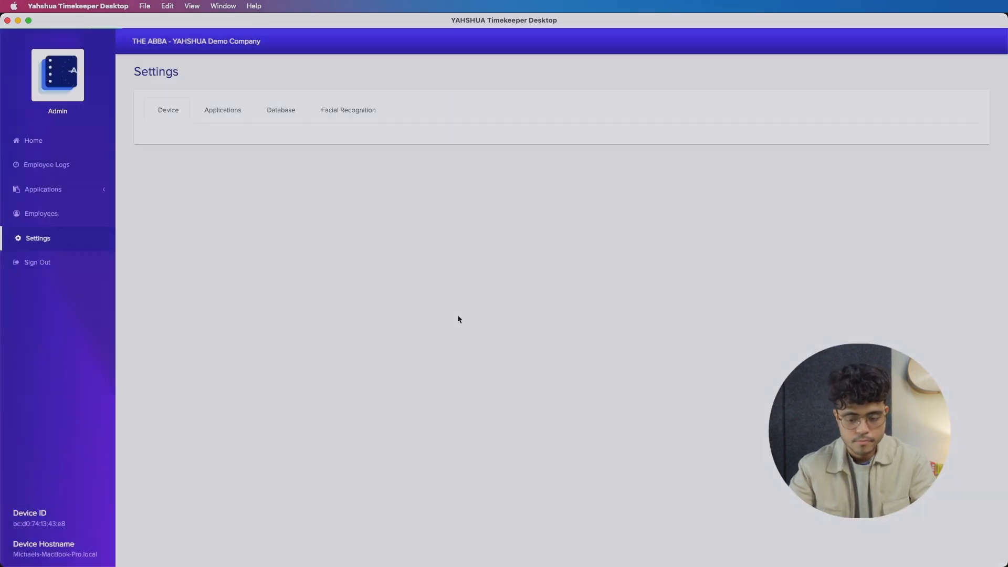
left_click(33, 139)
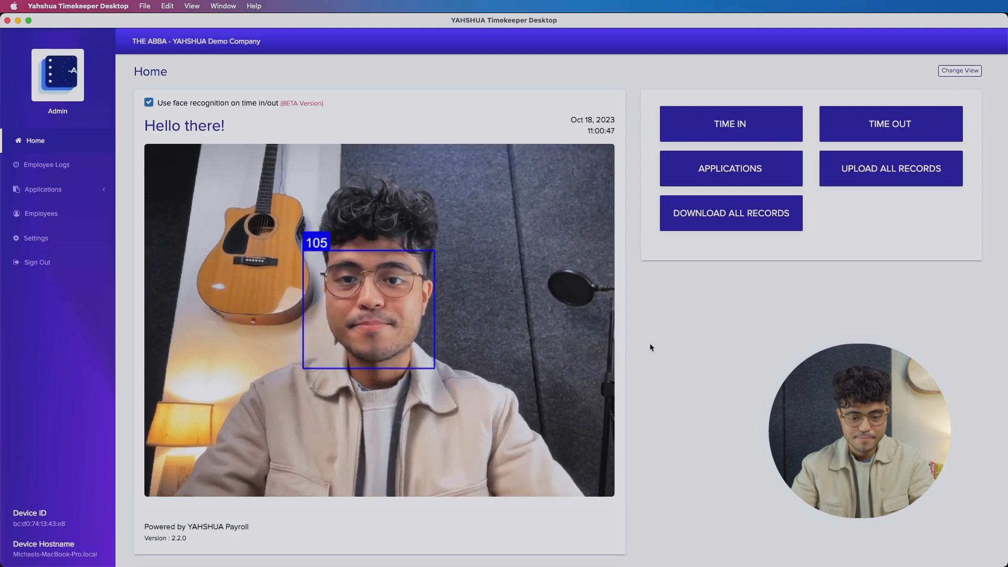
Step: Add face data for employee 102, found by searching 'prin', and capture the photo
left_click(36, 239)
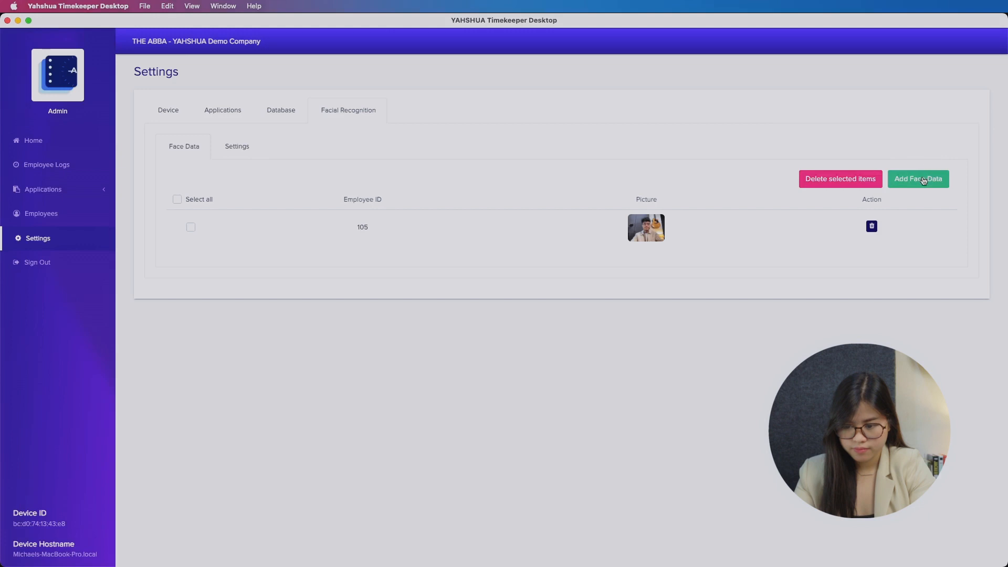
left_click(918, 179)
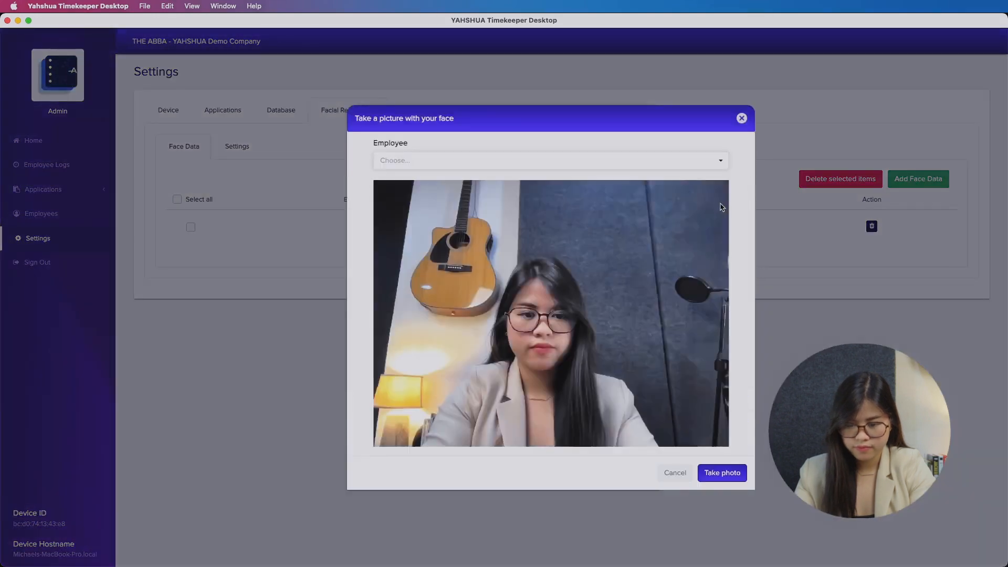
type("prin")
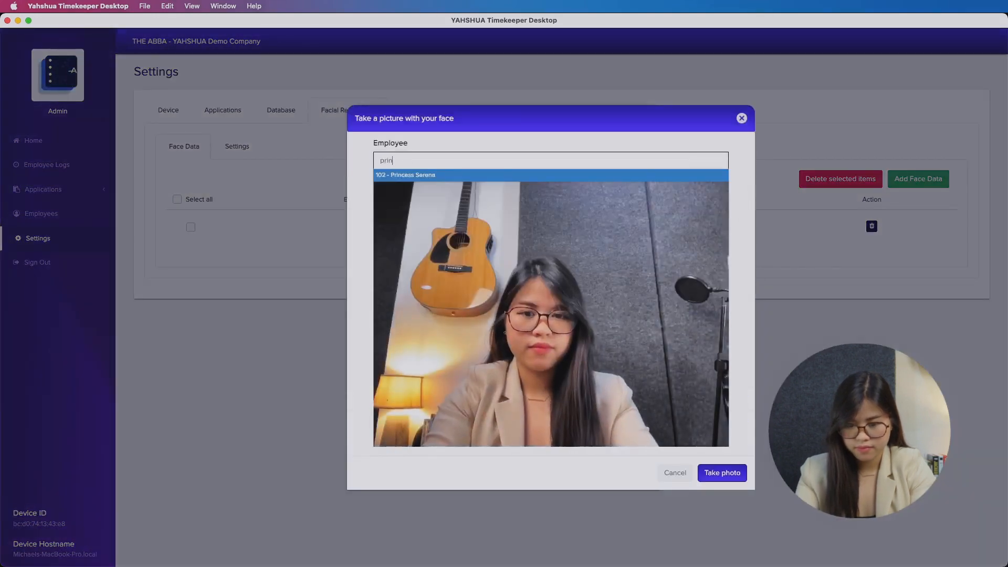
left_click(405, 175)
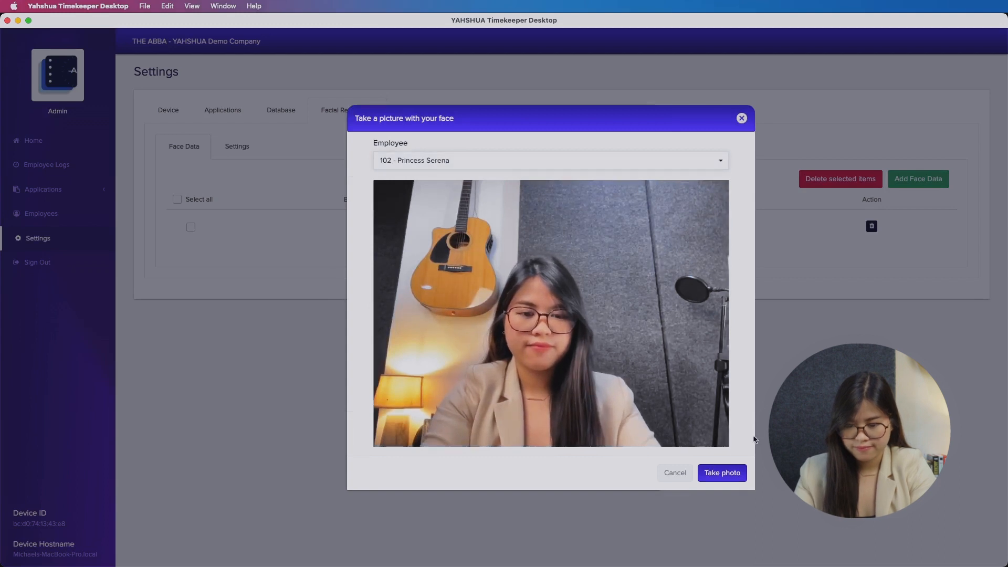
left_click(721, 473)
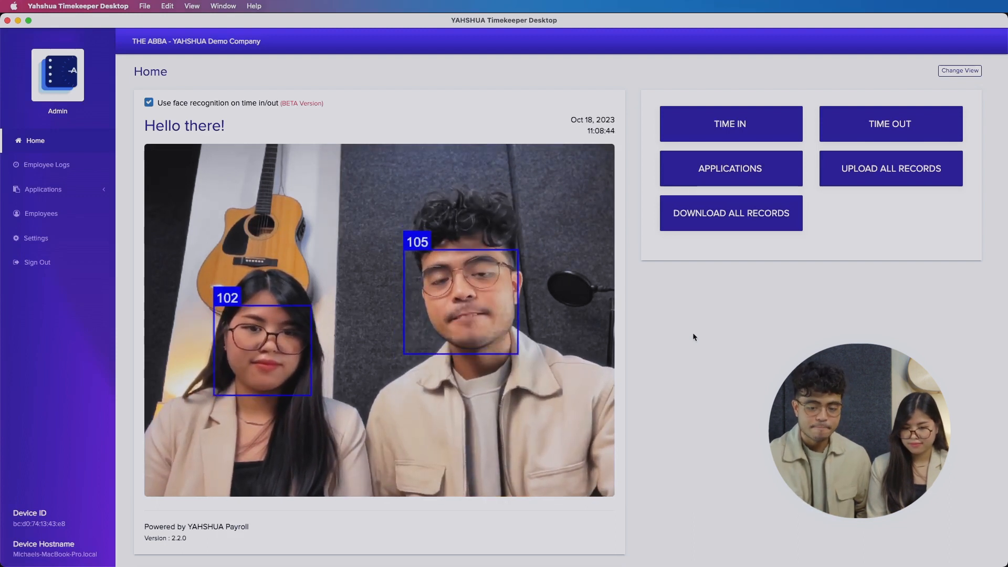
Step: Time in employees 102 and 105 together while both are boxed on the camera feed
left_click(730, 124)
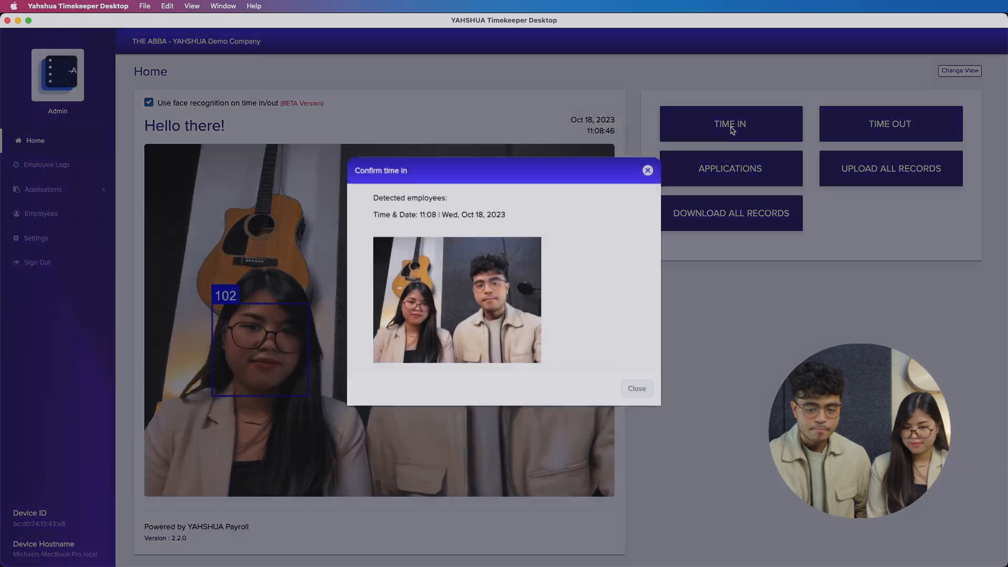